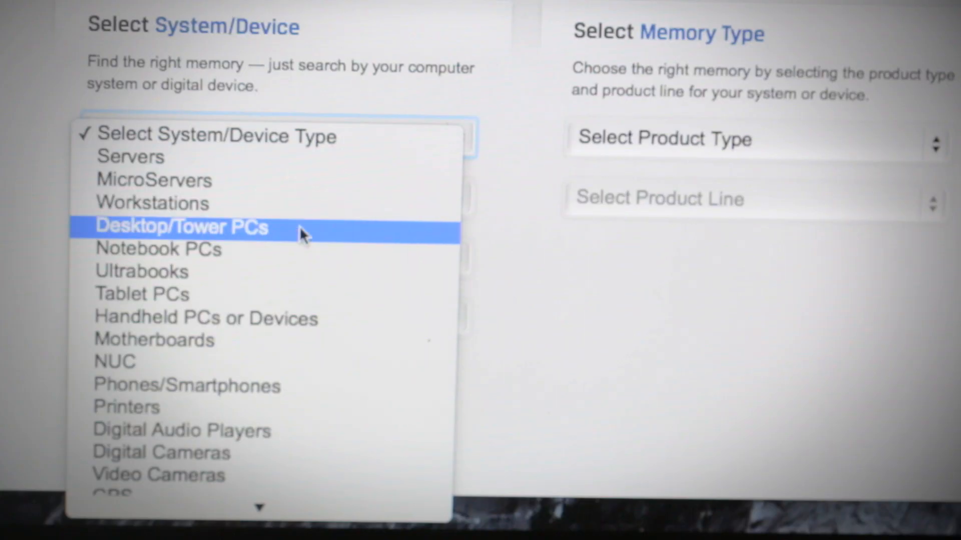
# Set the memory finder's system type to Desktop/Tower PCs and manufacturer to Apple.
pyautogui.click(181, 227)
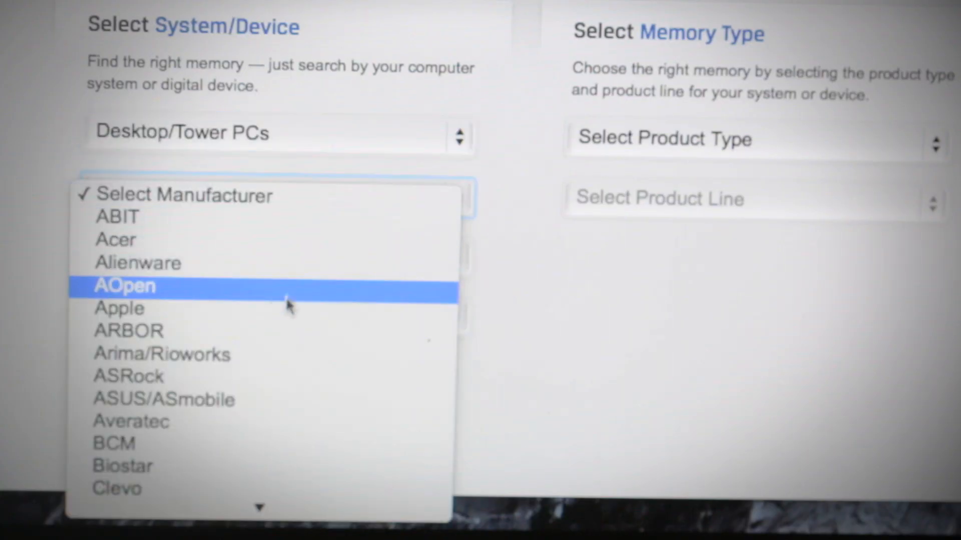
pyautogui.click(119, 308)
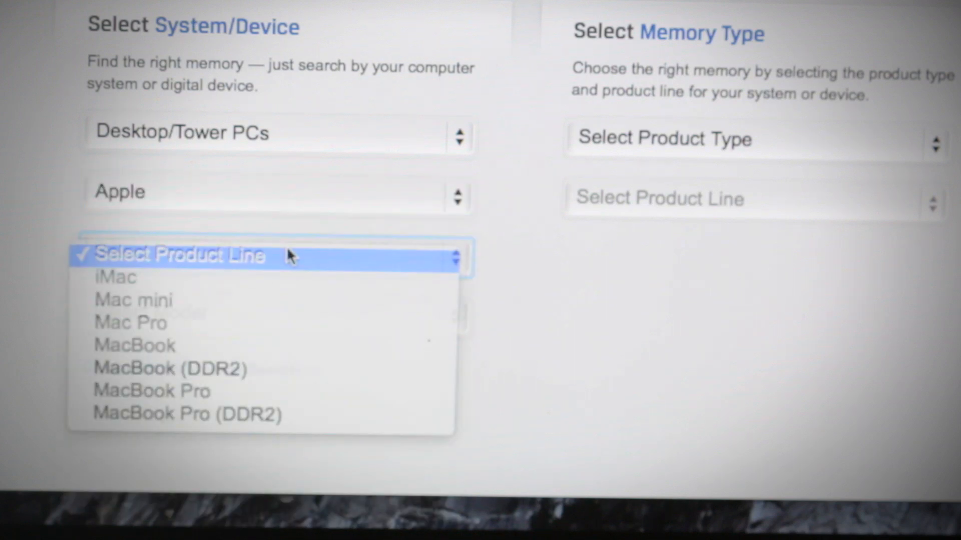